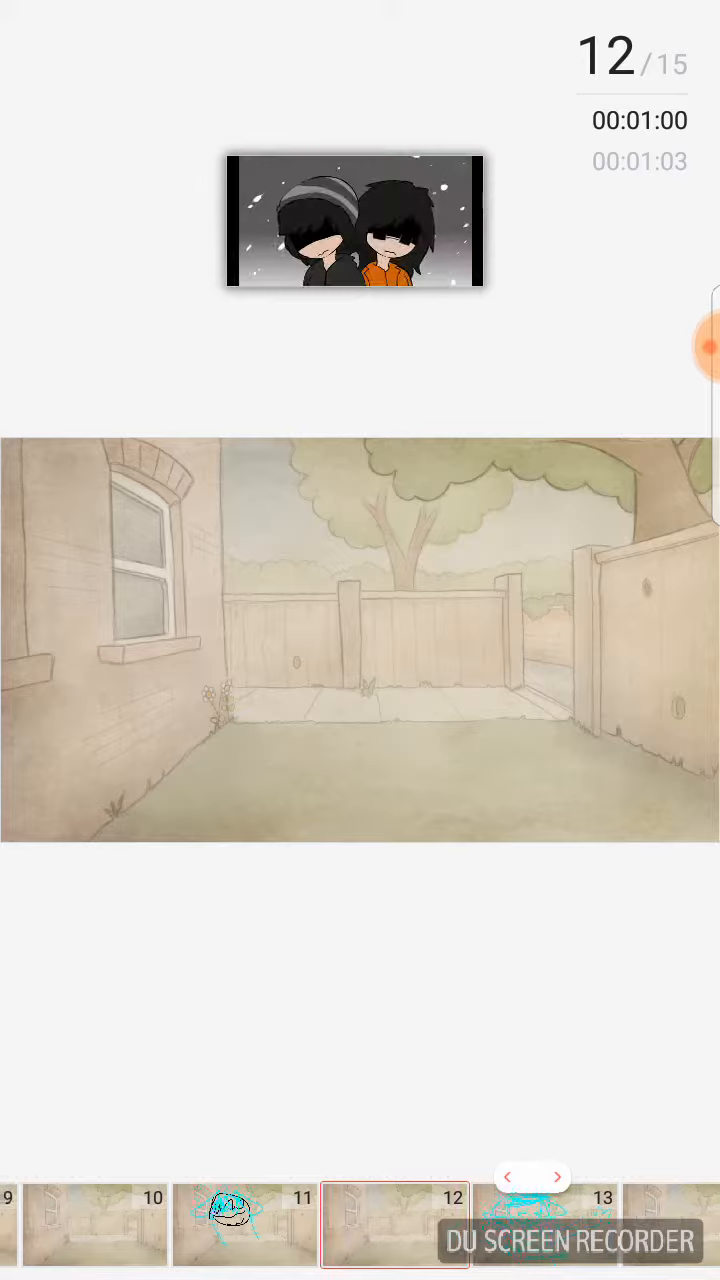
Advance the timeline from frame 12 to frame 13, syncing the reference video
left_click(557, 1176)
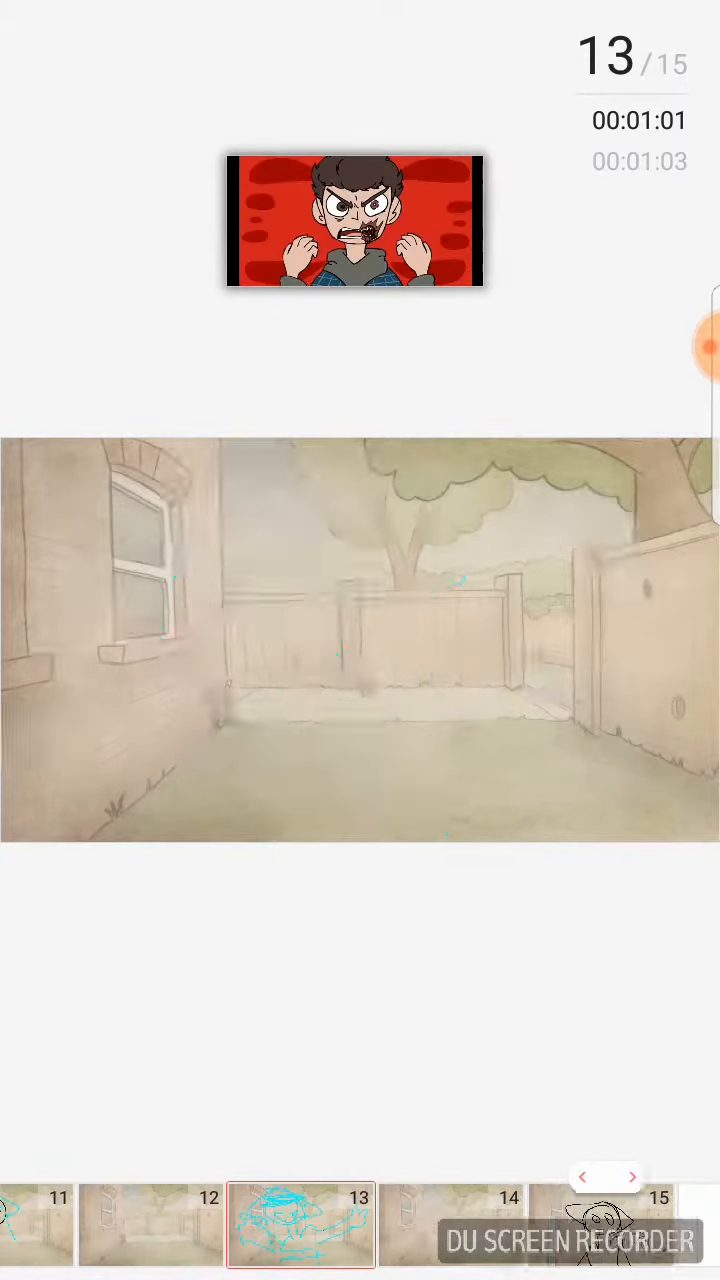